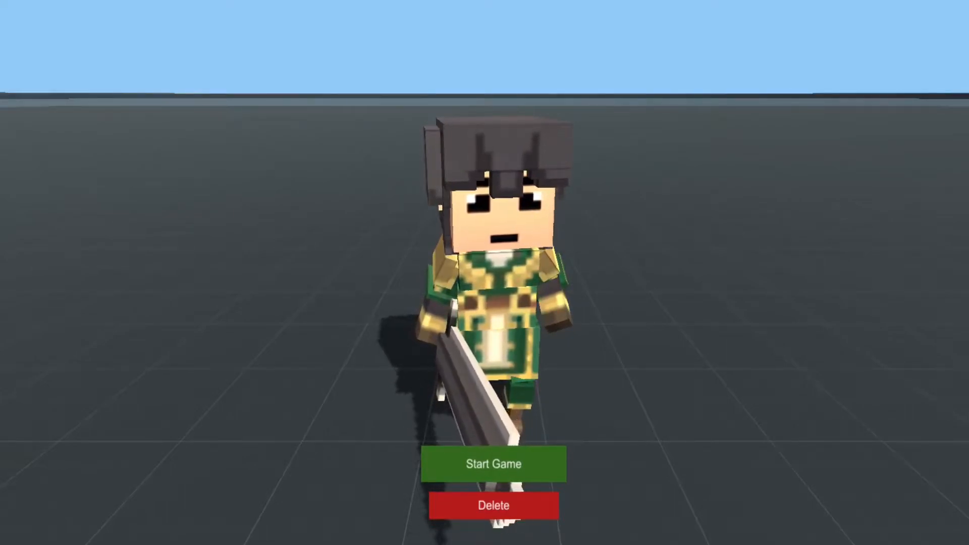
Scroll MonsterCharacterEntity.cs through the damage-memory functions to the lowest-level damager, then leave the editor
{"action": "left_click", "coordinate": [494, 465]}
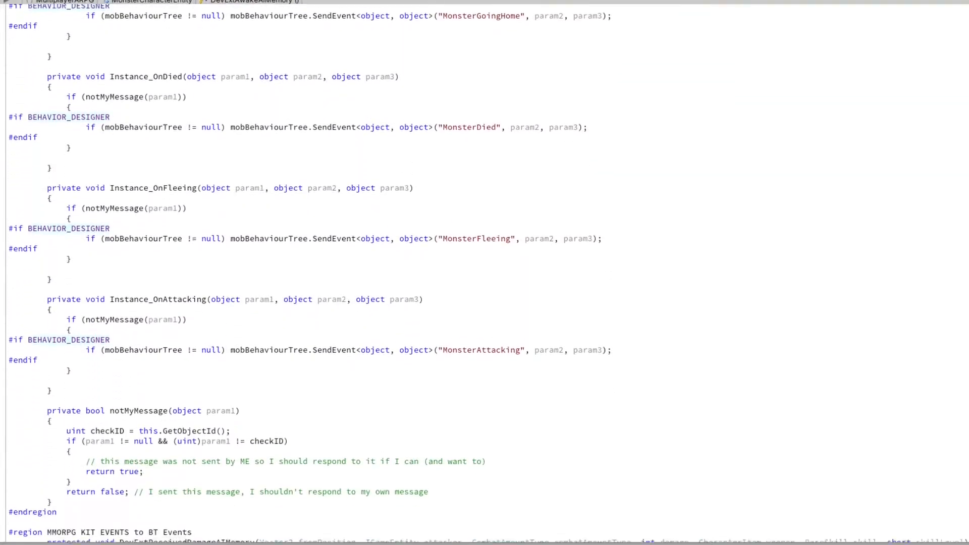
{"action": "scroll", "scroll_direction": "down", "scroll_amount": 3}
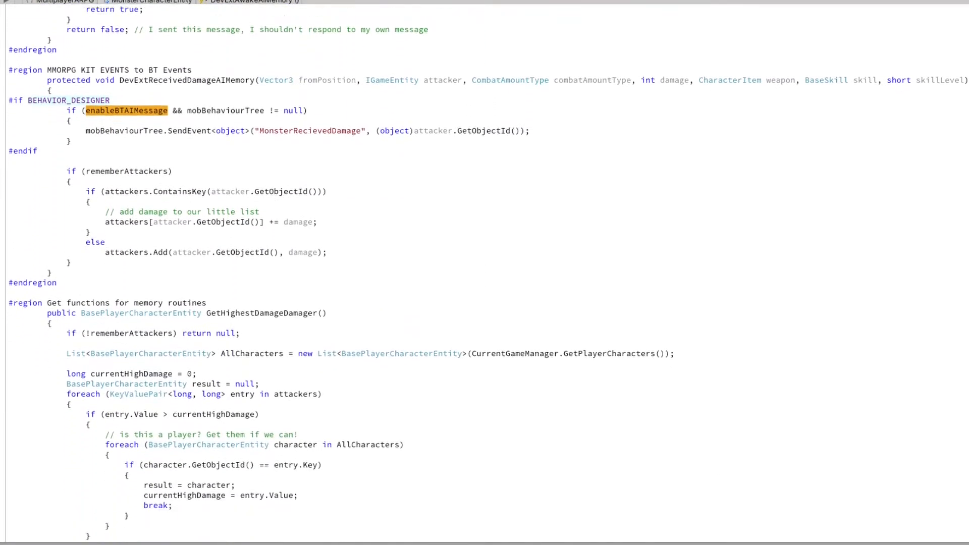
{"action": "scroll", "scroll_direction": "down", "scroll_amount": 3}
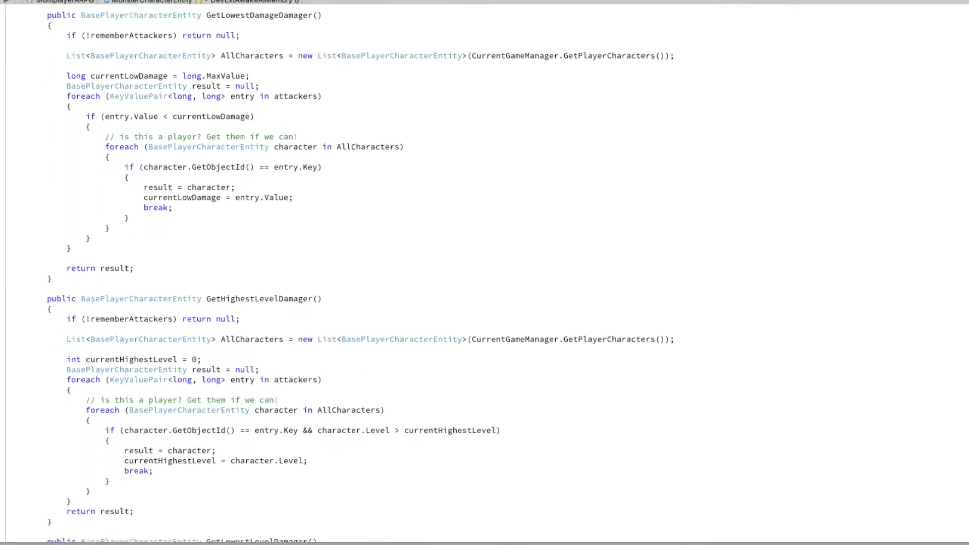
{"action": "scroll", "scroll_direction": "down", "scroll_amount": 3}
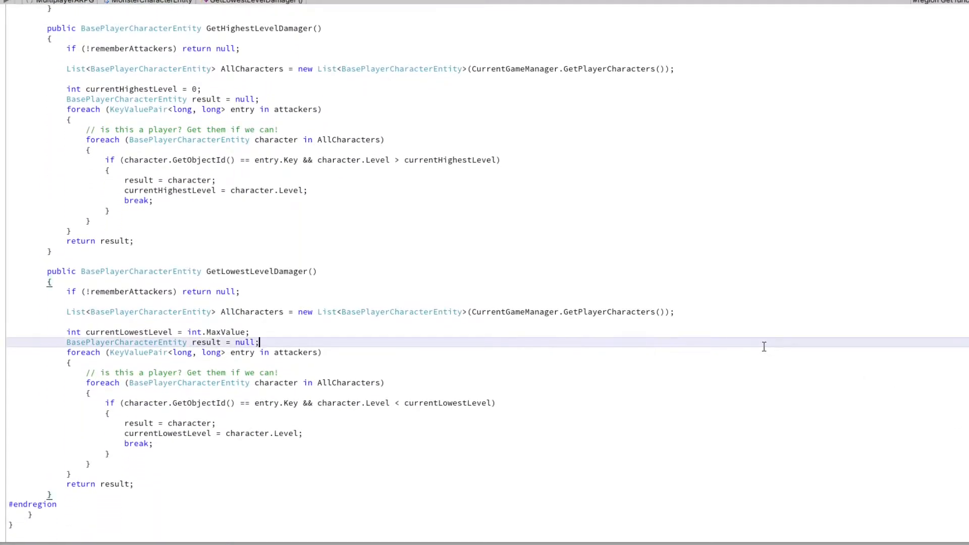
{"action": "left_click", "coordinate": [452, 37]}
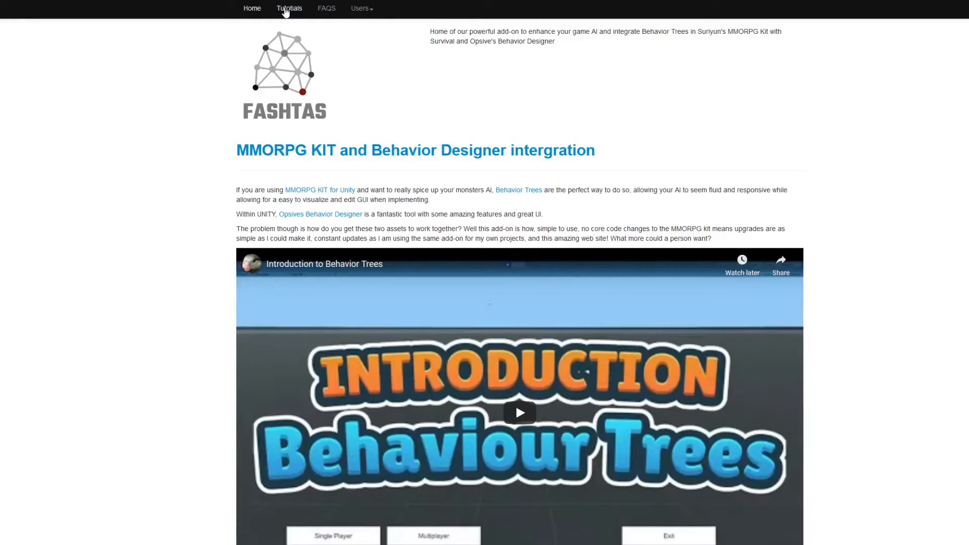
Show the Tutorials page listing Chatty AI, First Steps, Advanced Combat and Fear and Morale
{"action": "left_click", "coordinate": [289, 8]}
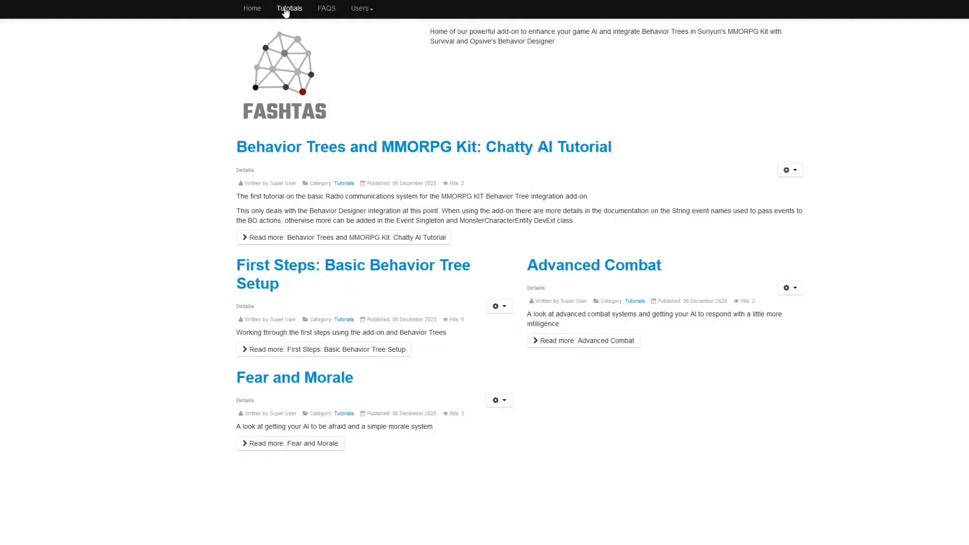
{"action": "mouse_move", "coordinate": [326, 9]}
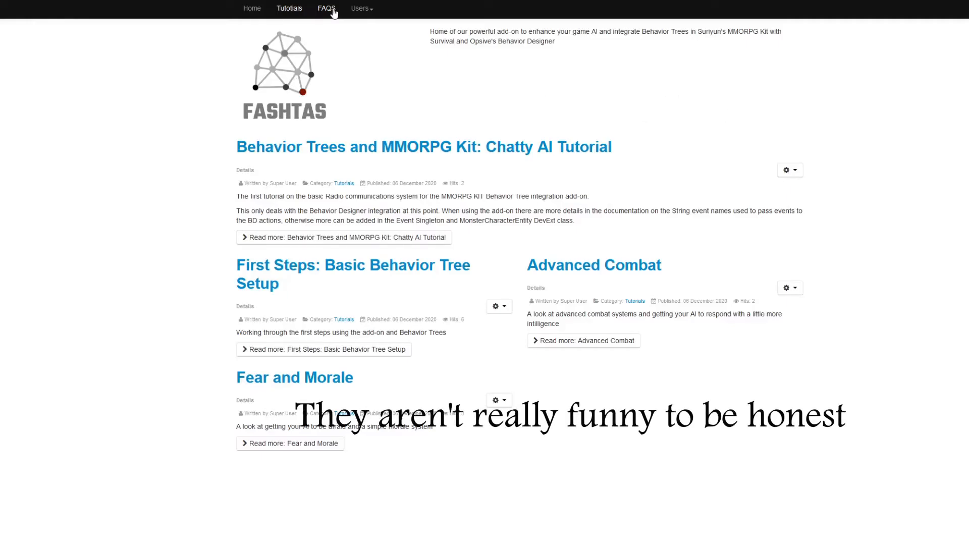
Show the FAQ page covering initial system setup and getting monsters to animate
{"action": "left_click", "coordinate": [326, 8]}
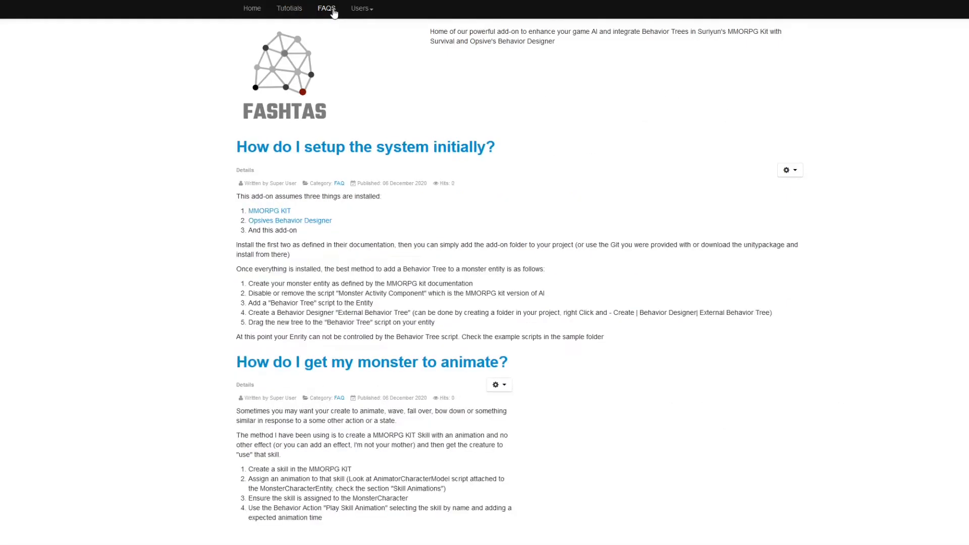
{"action": "mouse_move", "coordinate": [349, 47]}
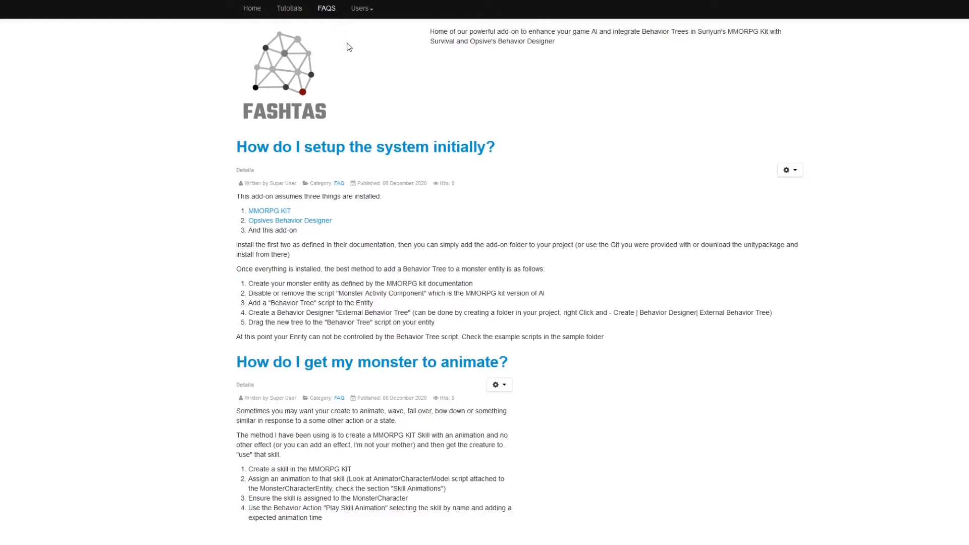
{"action": "mouse_move", "coordinate": [310, 196]}
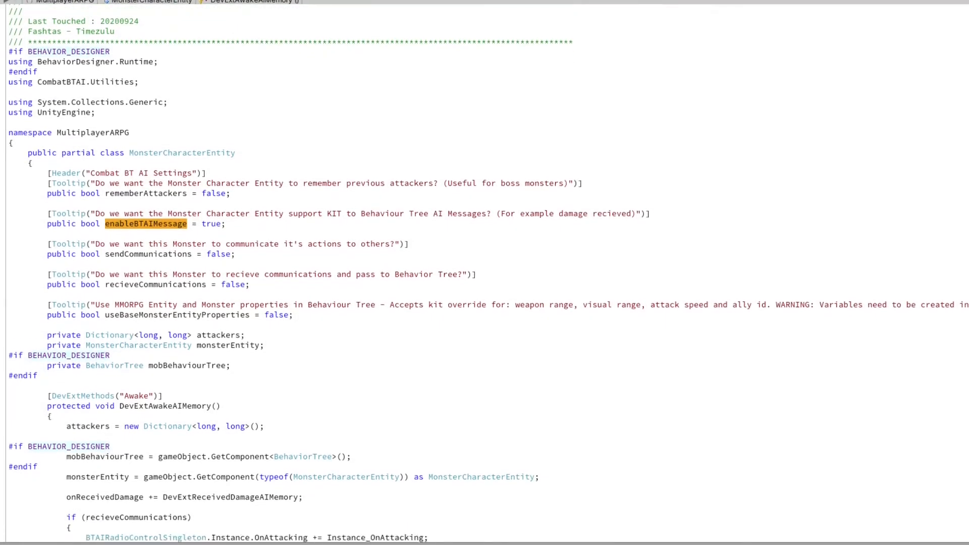
Scroll from the BT AI settings through the monster event handlers to the damage-memory functions
{"action": "scroll", "scroll_direction": "down", "scroll_amount": 3}
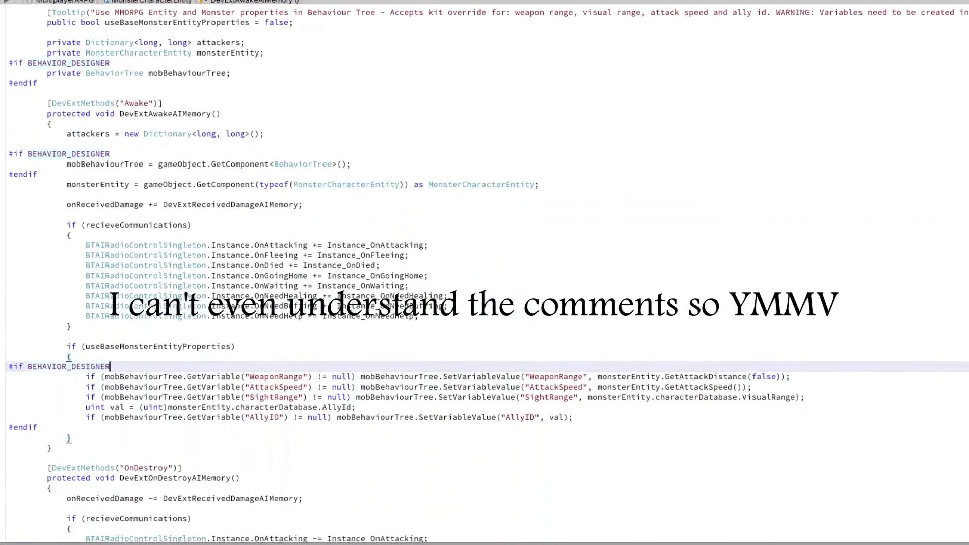
{"action": "scroll", "scroll_direction": "down", "scroll_amount": 3}
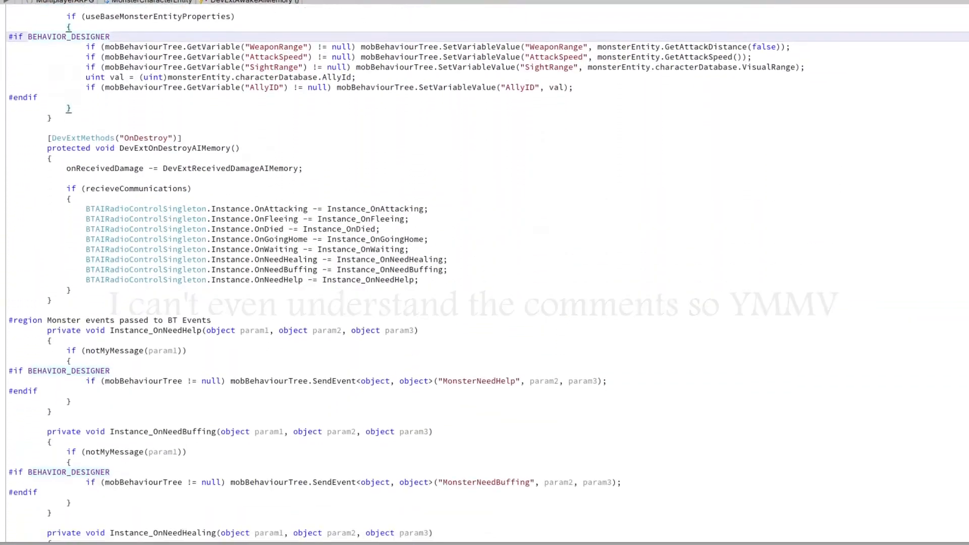
{"action": "scroll", "scroll_direction": "down", "scroll_amount": 3}
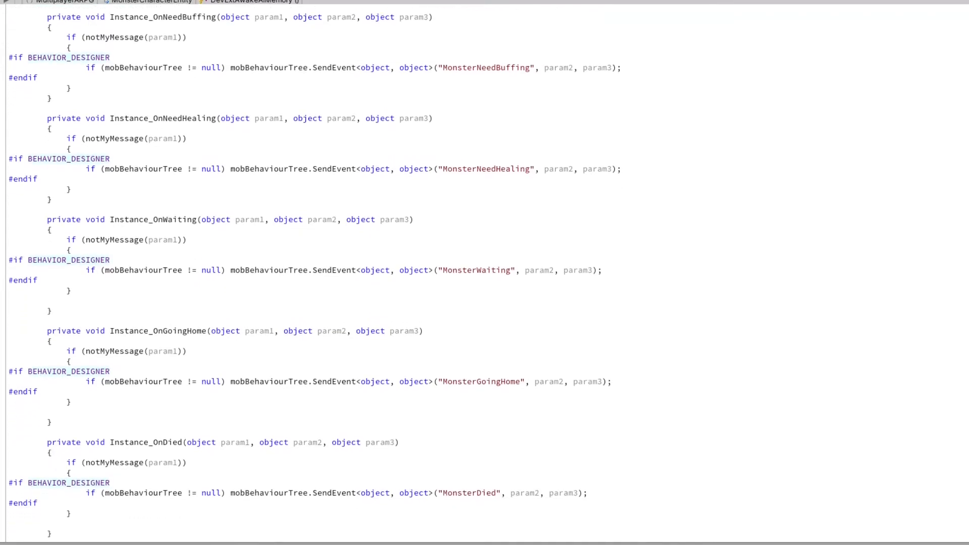
{"action": "scroll", "scroll_direction": "down", "scroll_amount": 3}
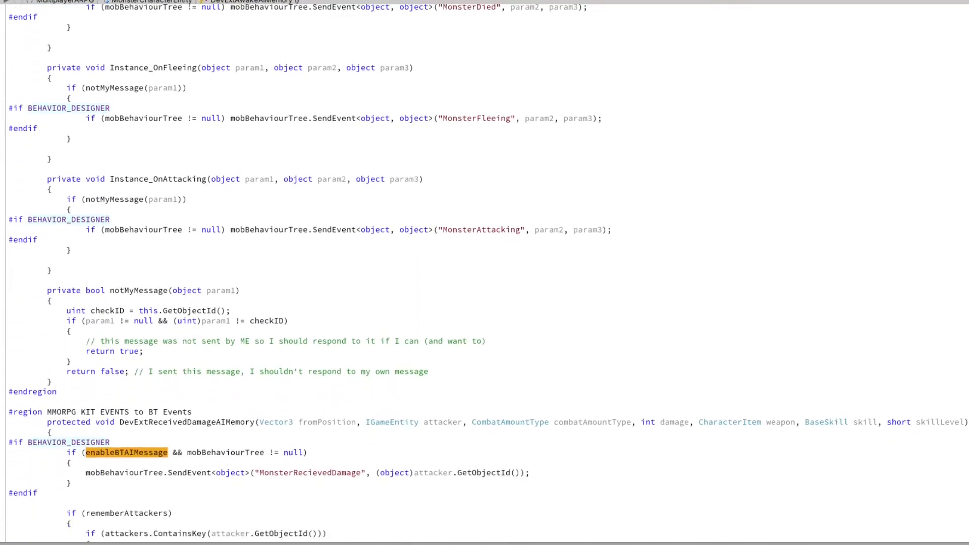
{"action": "scroll", "scroll_direction": "down", "scroll_amount": 3}
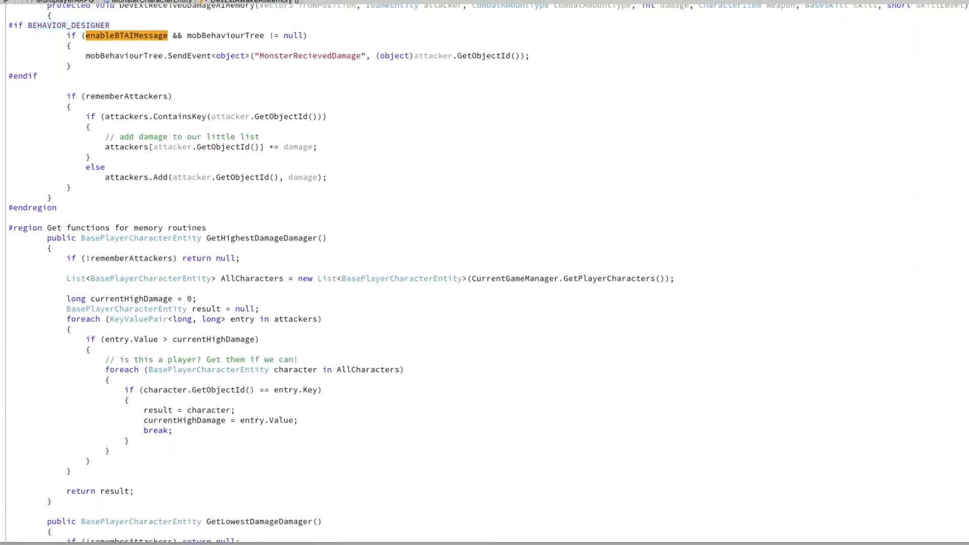